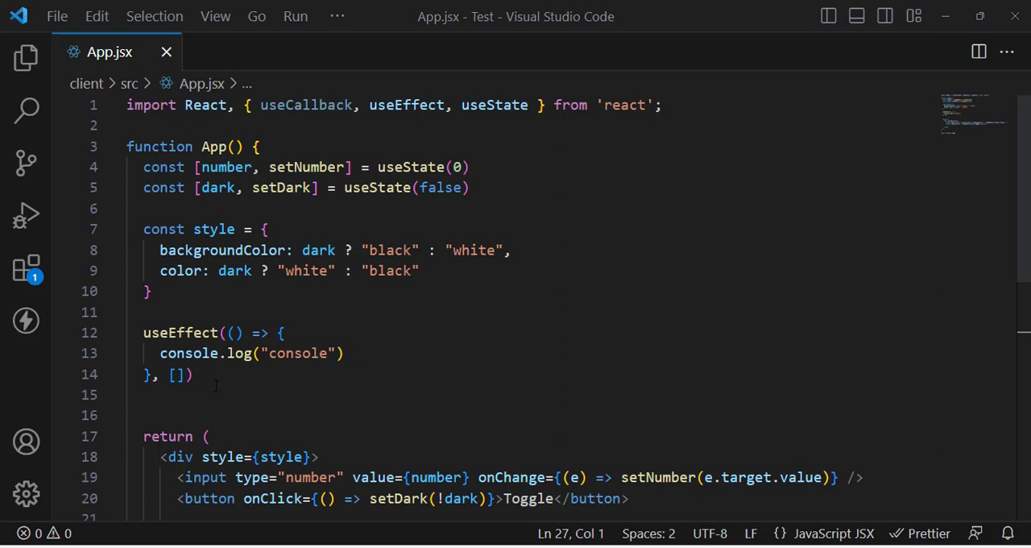
Replace the logged text on line 13 with "useEffect problem" and save App.jsx.
{"action": "left_click_drag", "start_coordinate": [143, 333], "coordinate": [193, 373]}
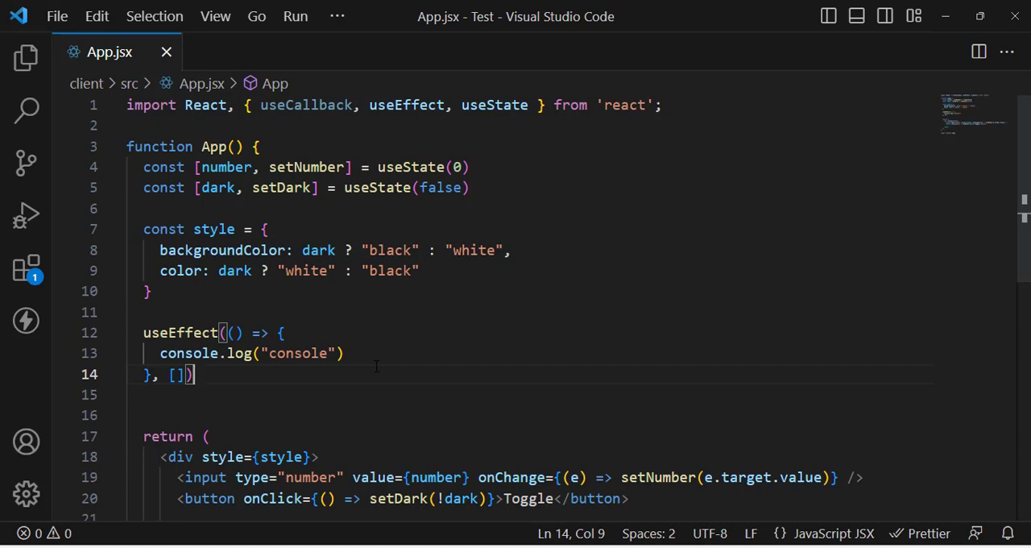
{"action": "mouse_move", "coordinate": [338, 338]}
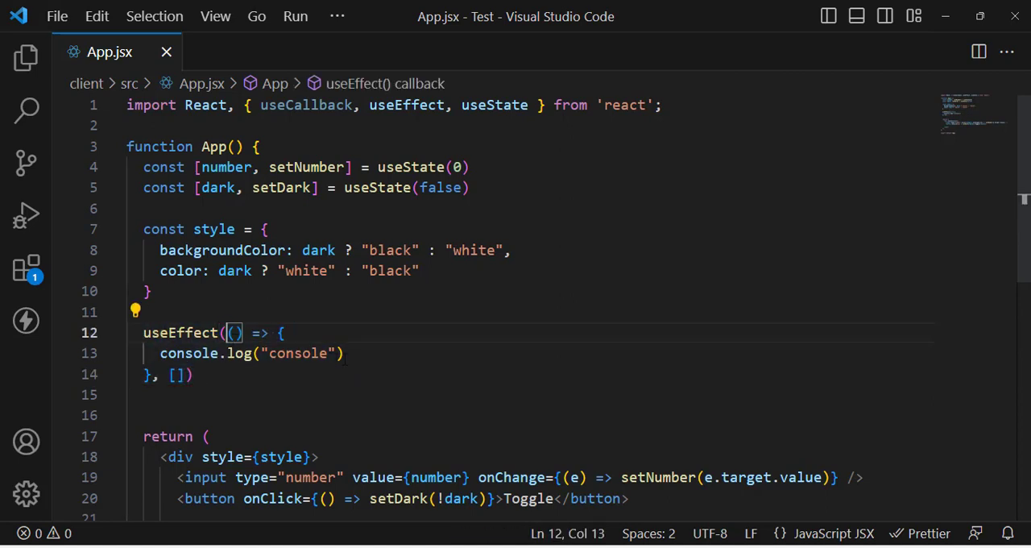
{"action": "triple_click", "coordinate": [250, 352]}
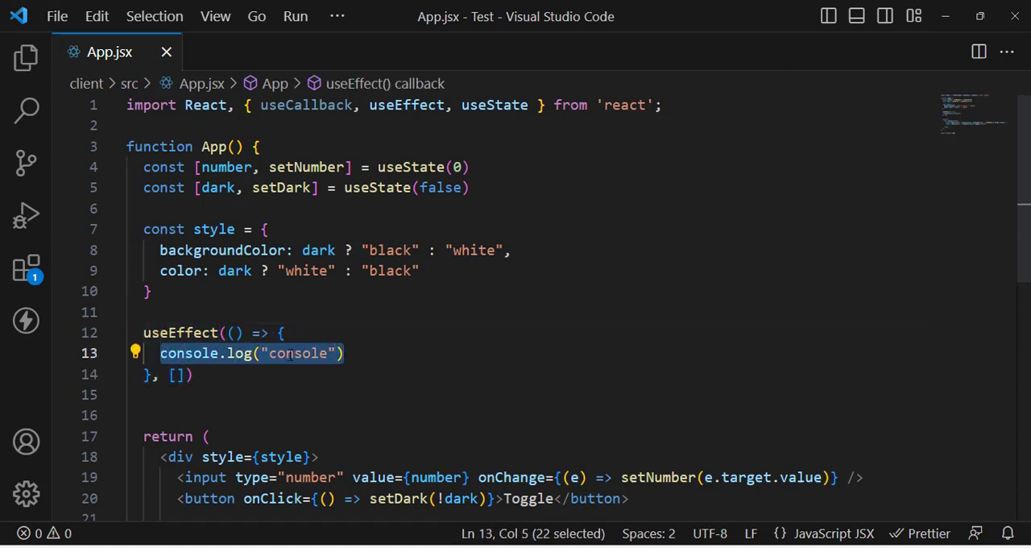
{"action": "double_click", "coordinate": [296, 353]}
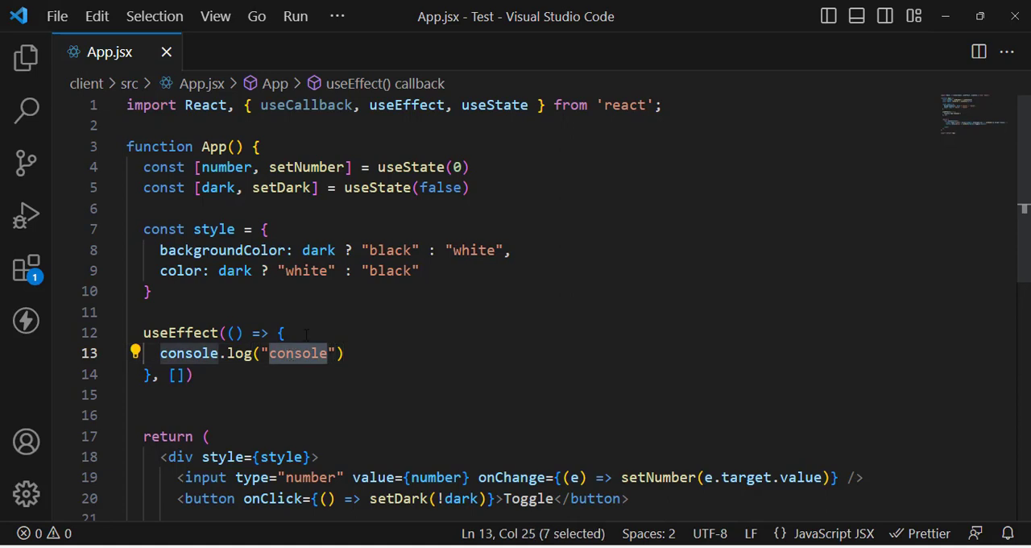
{"action": "type", "text": "useEffect problem"}
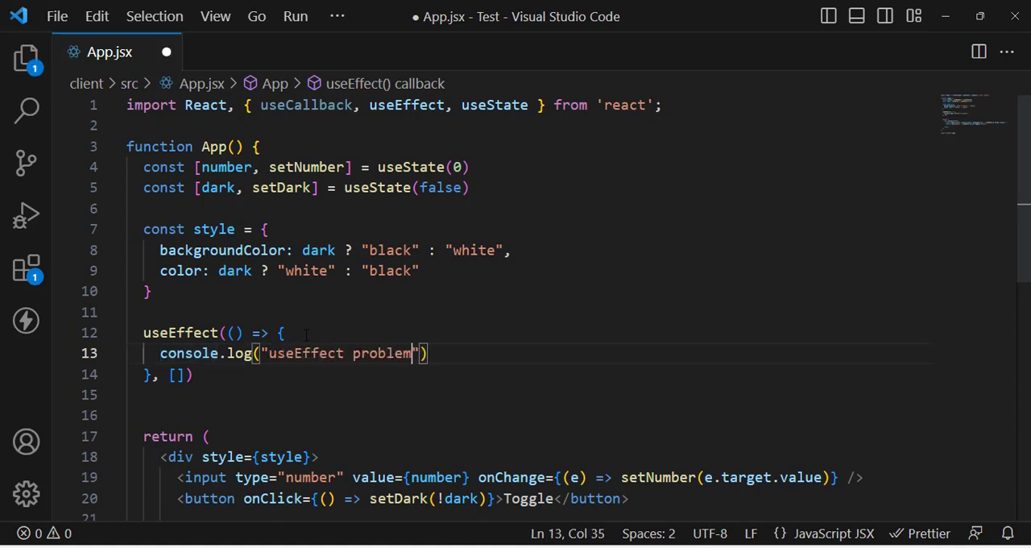
{"action": "key", "text": "ctrl+s"}
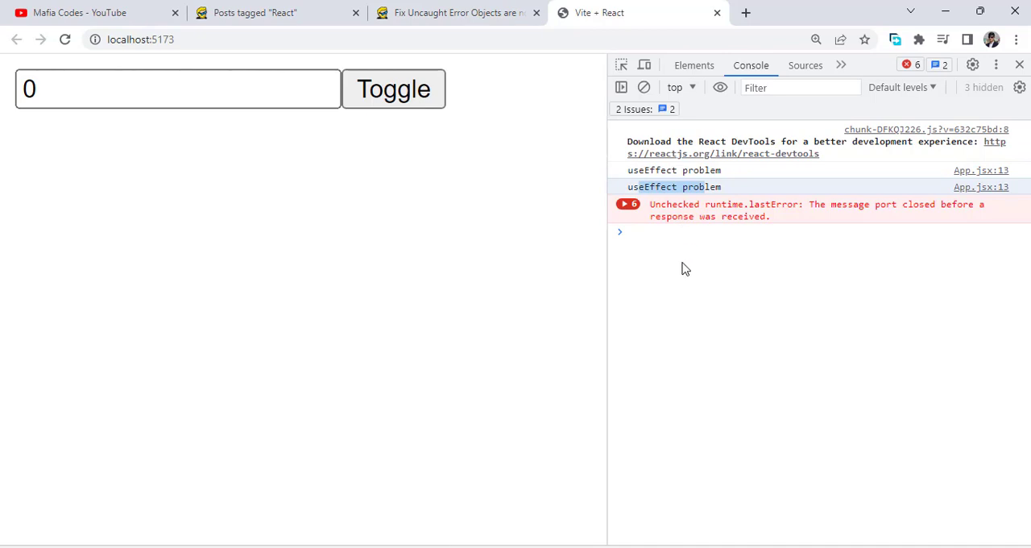
{"action": "mouse_move", "coordinate": [521, 474]}
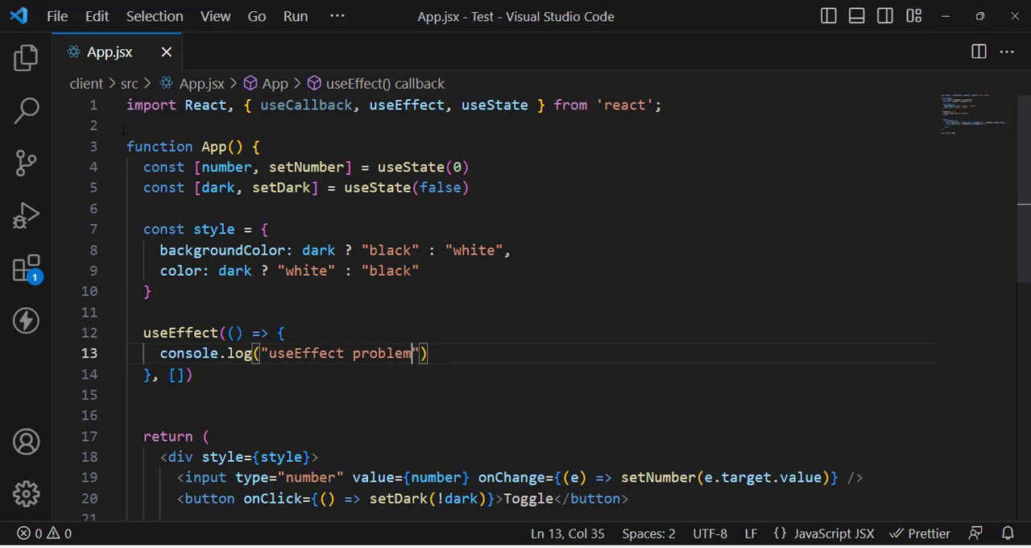
Open main.jsx from the Explorer, remove the React.StrictMode wrapper around <App />, and save.
{"action": "left_click", "coordinate": [26, 58]}
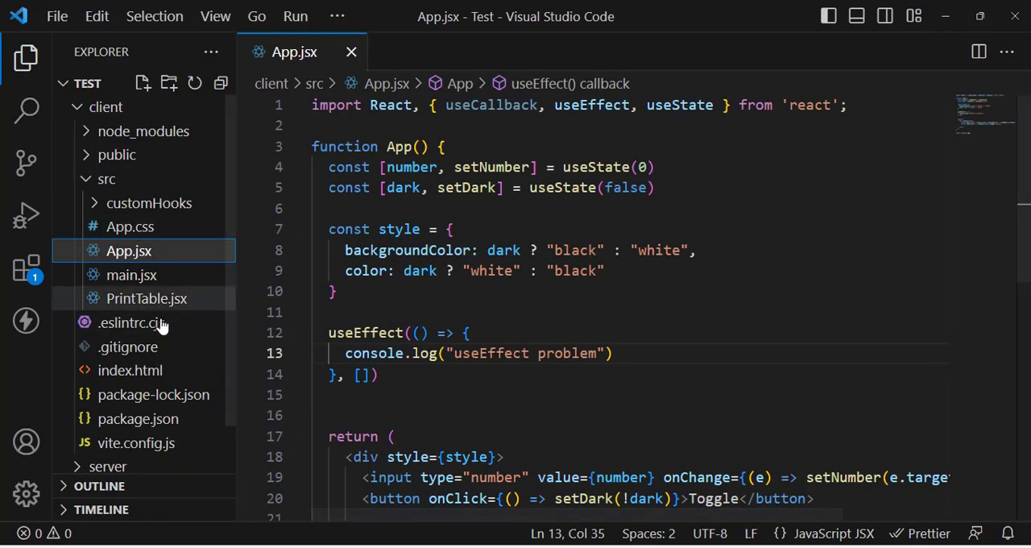
{"action": "left_click", "coordinate": [131, 274]}
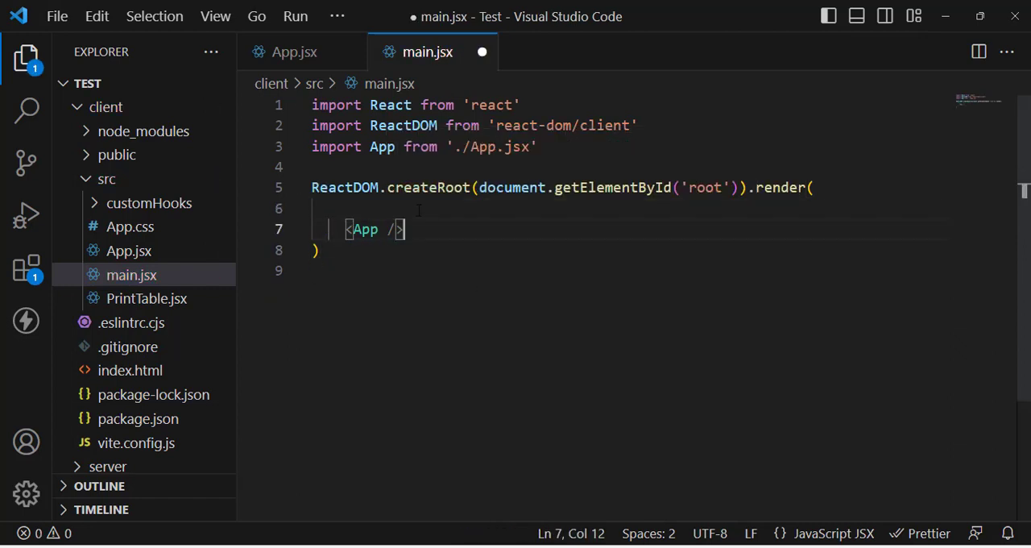
{"action": "key", "text": "ctrl+s"}
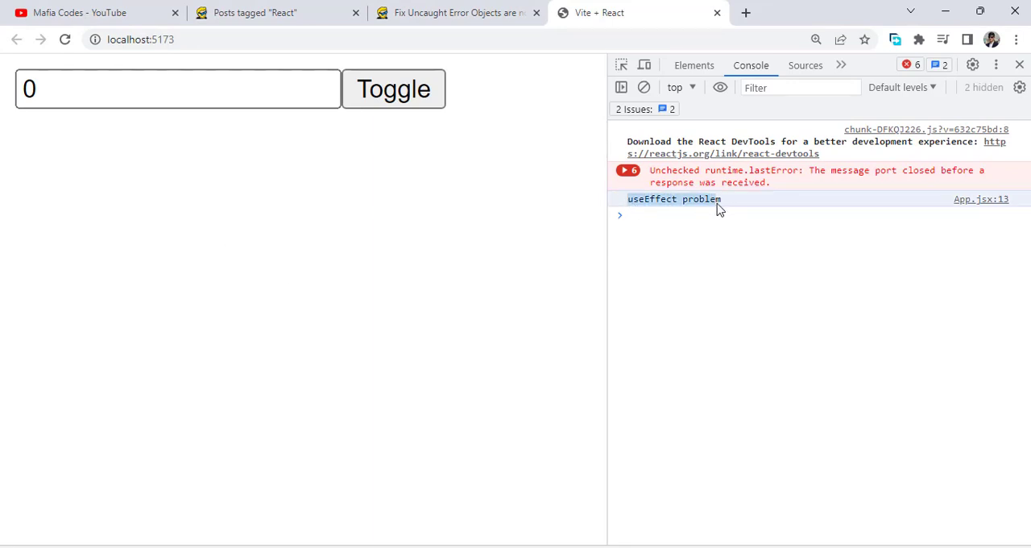
{"action": "mouse_move", "coordinate": [724, 272]}
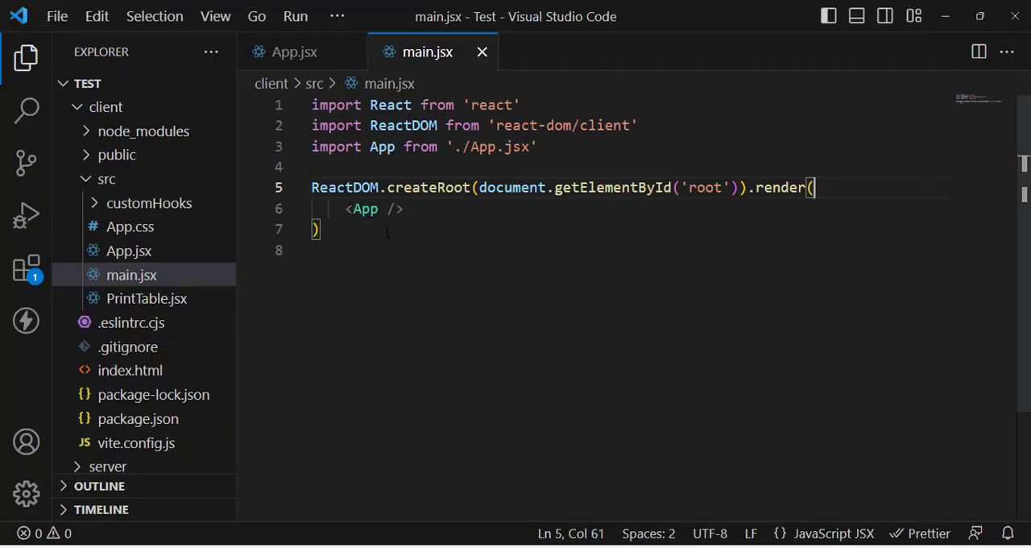
{"action": "left_click", "coordinate": [294, 52]}
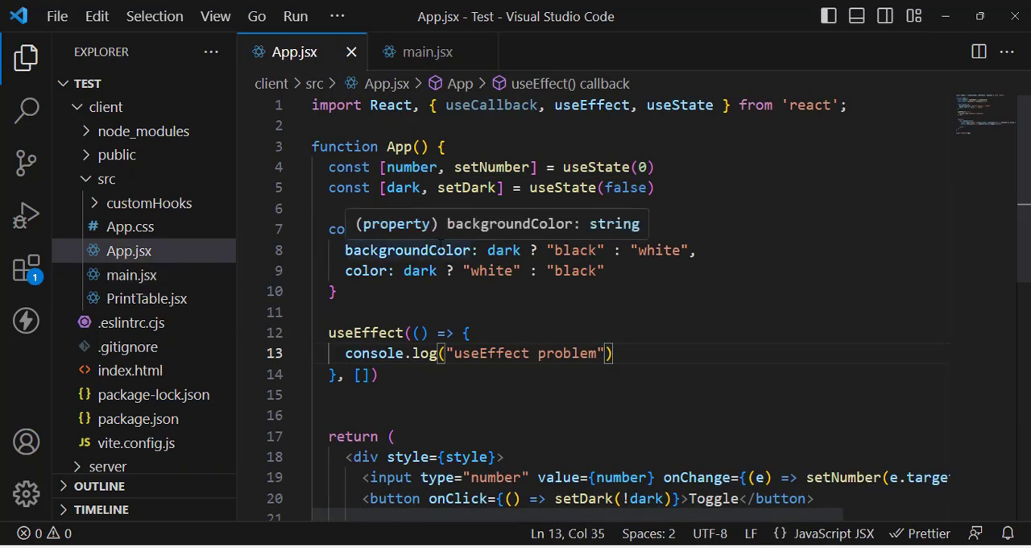
{"action": "left_click", "coordinate": [427, 51]}
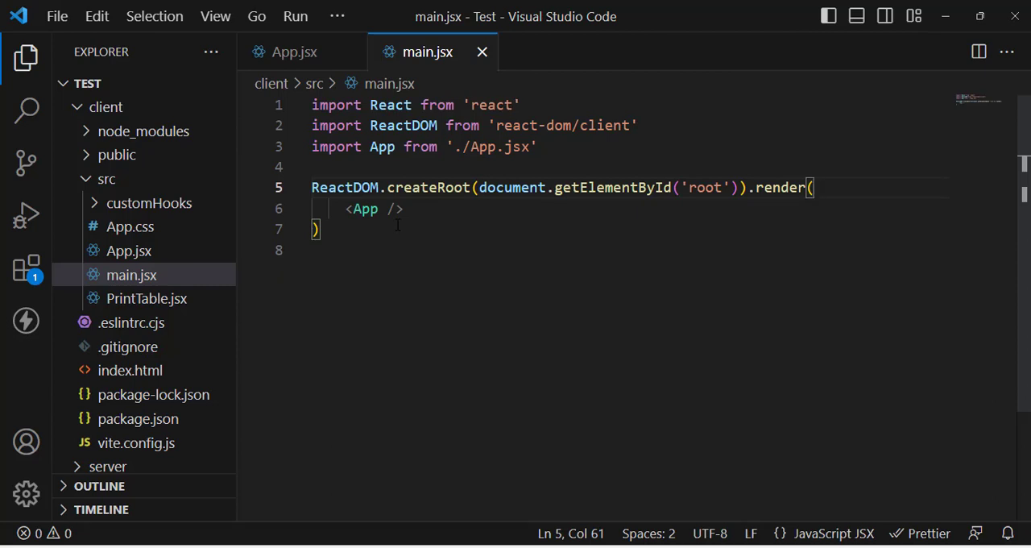
{"action": "mouse_move", "coordinate": [593, 468]}
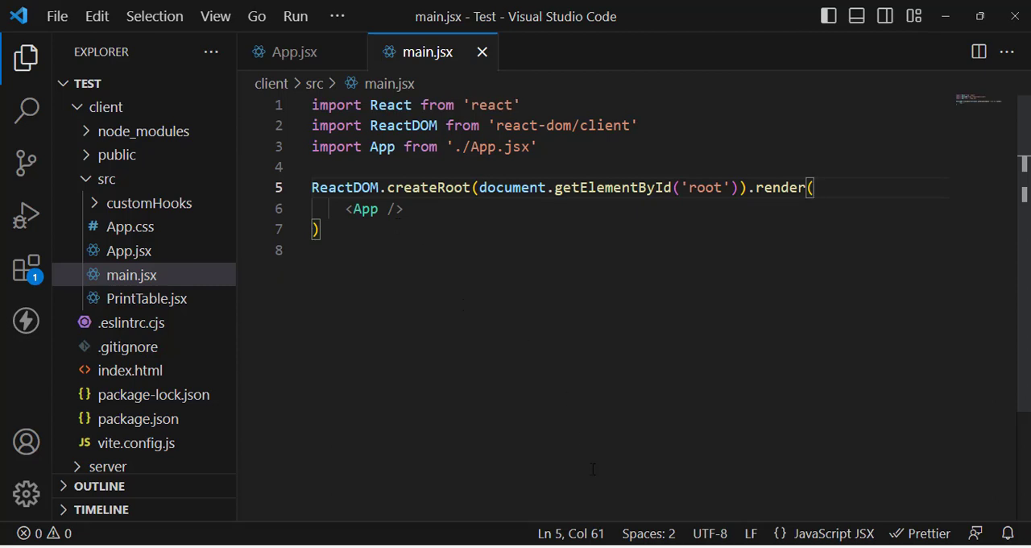